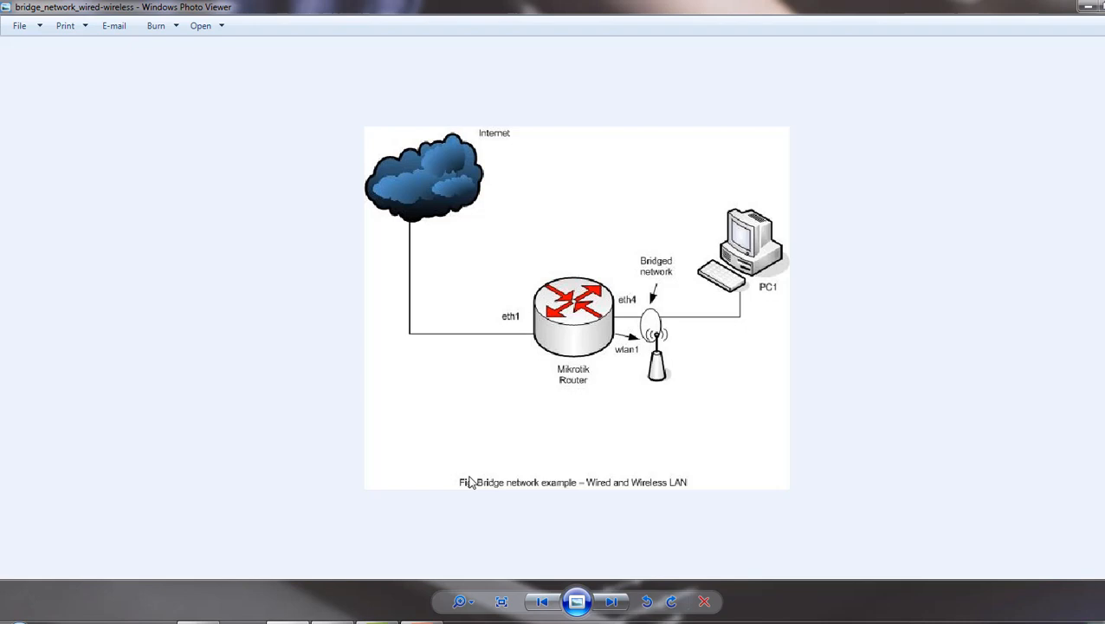
pyautogui.moveTo(460, 510)
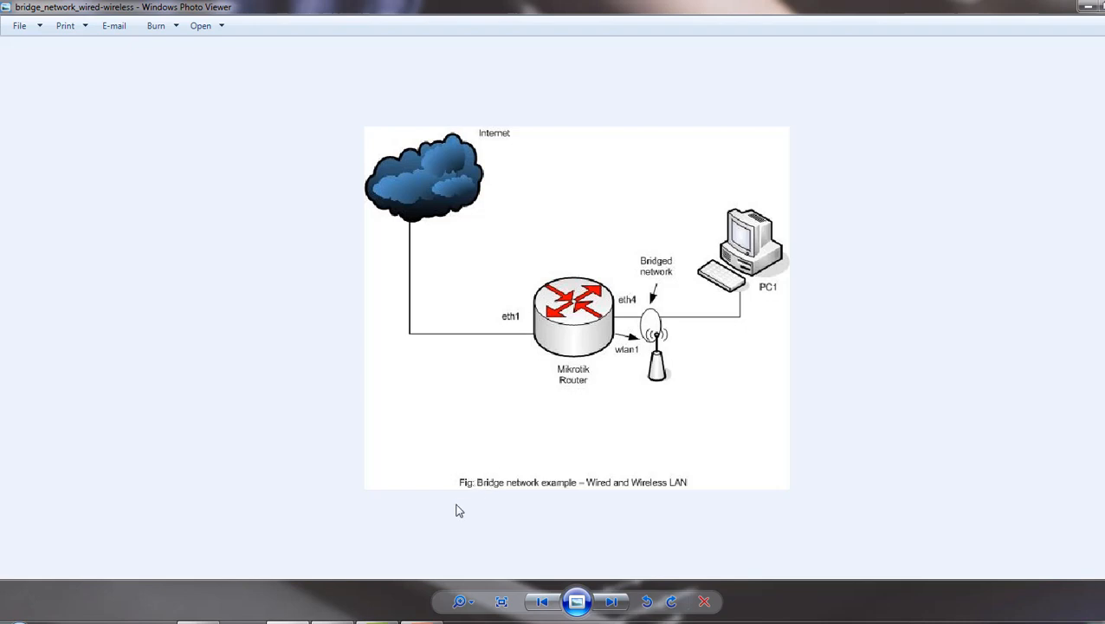
pyautogui.moveTo(509, 457)
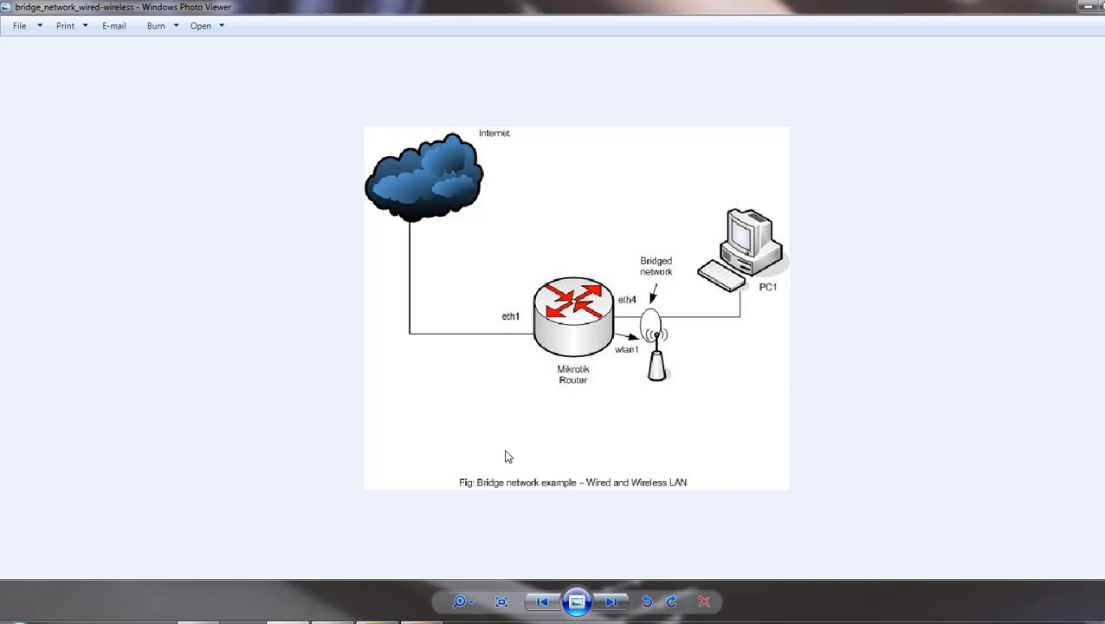
pyautogui.moveTo(715, 293)
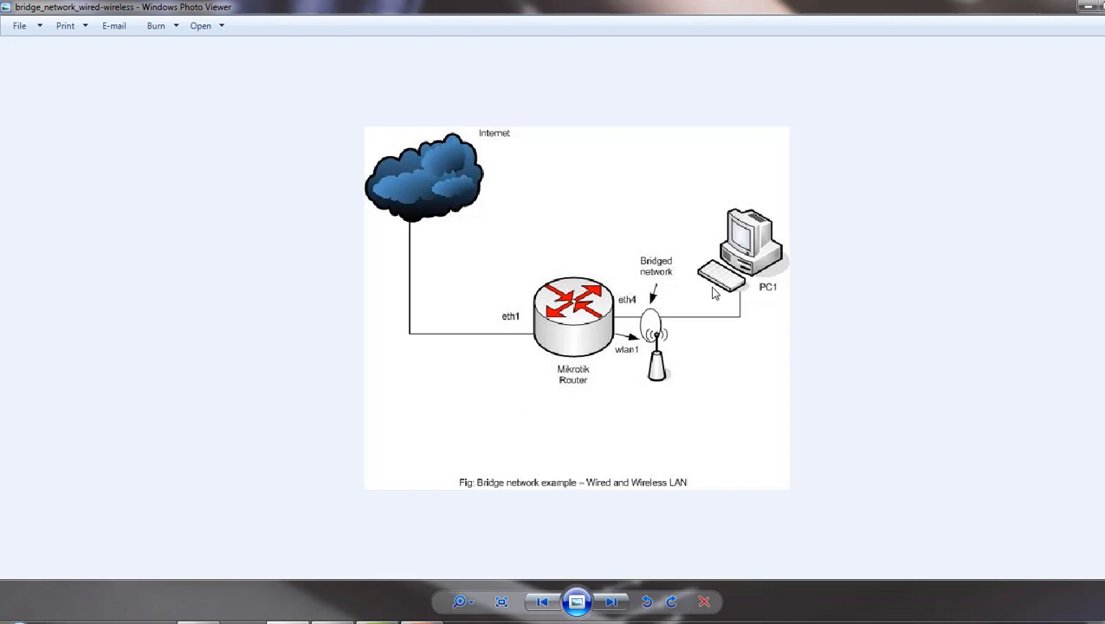
pyautogui.moveTo(730, 315)
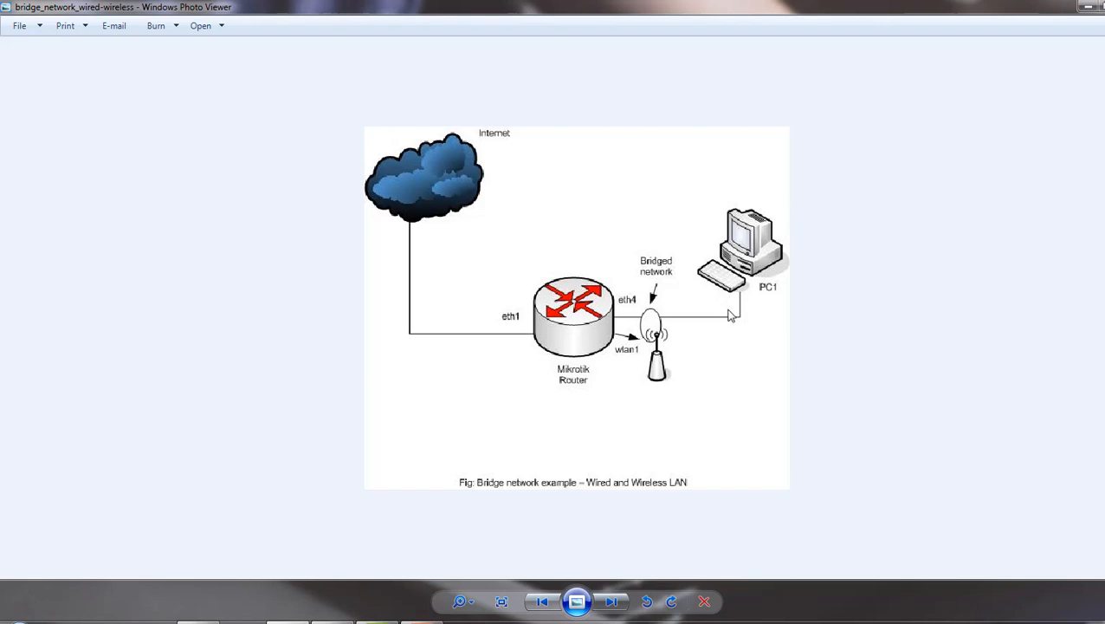
pyautogui.moveTo(761, 280)
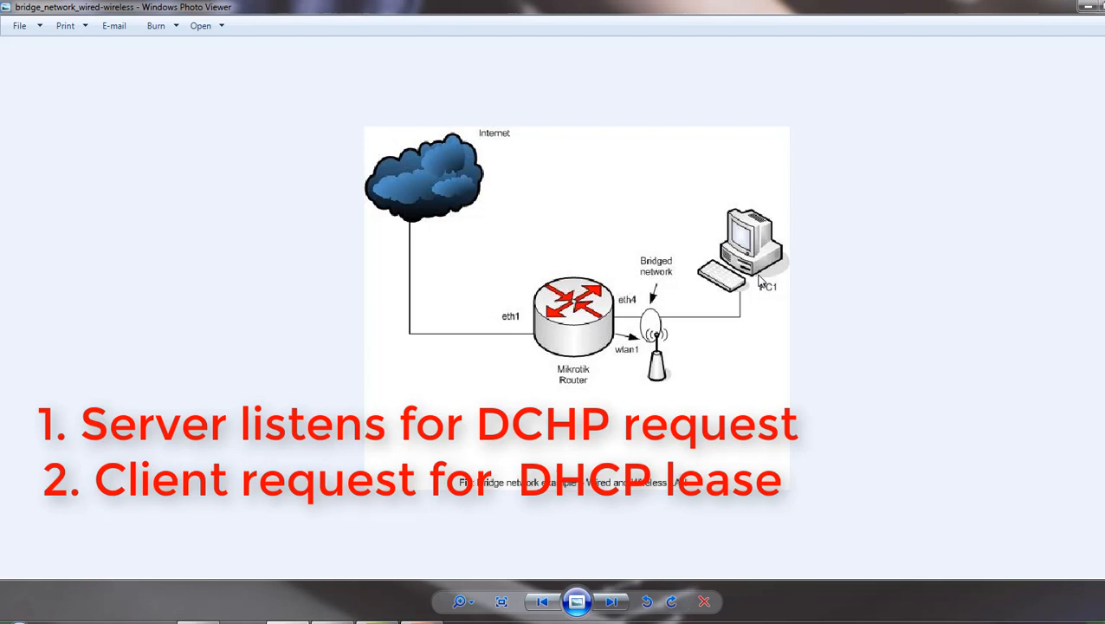
pyautogui.moveTo(732, 270)
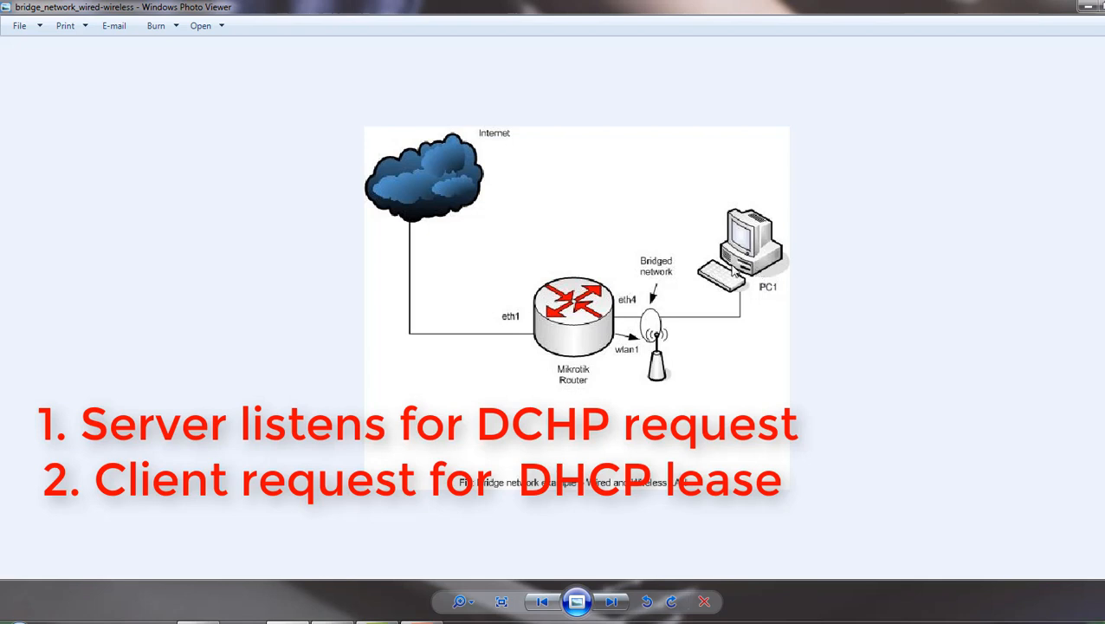
pyautogui.moveTo(772, 269)
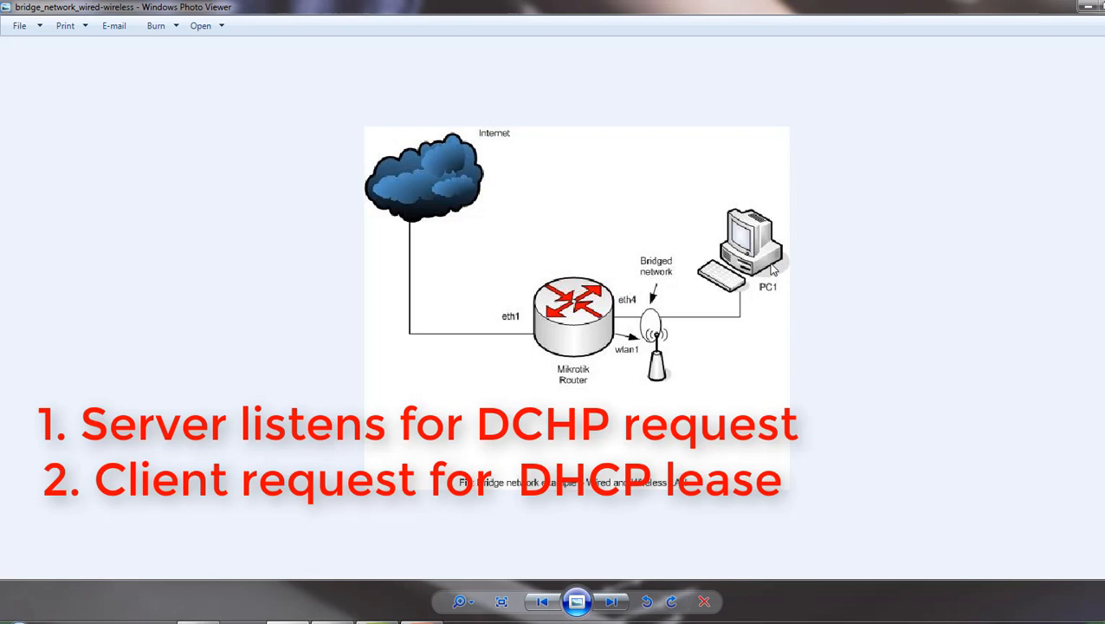
pyautogui.moveTo(782, 273)
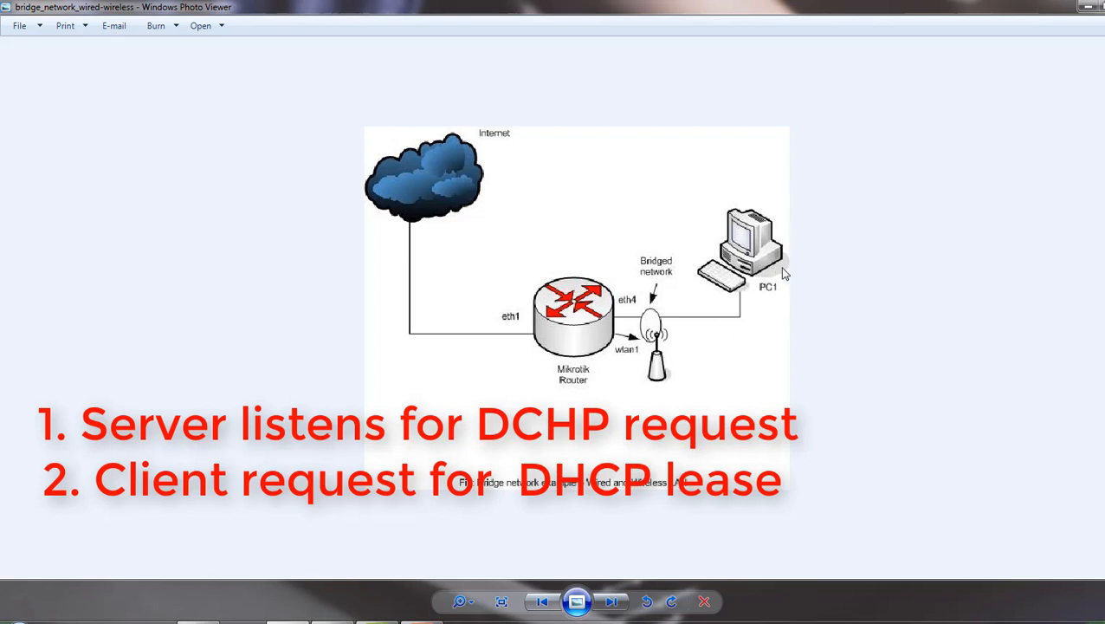
pyautogui.moveTo(766, 332)
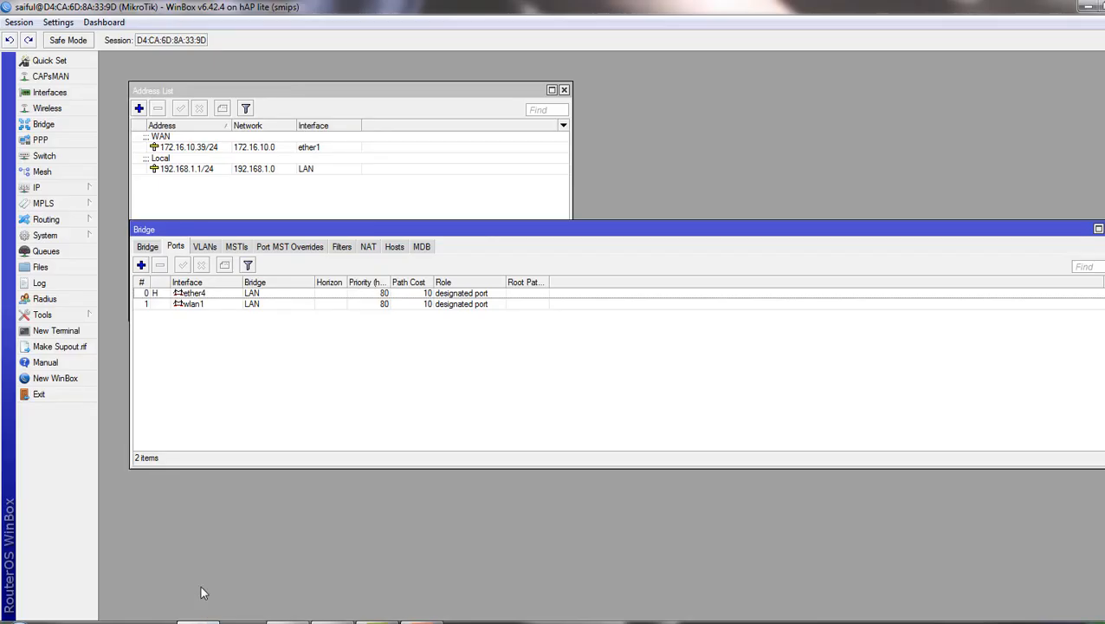
pyautogui.moveTo(314, 434)
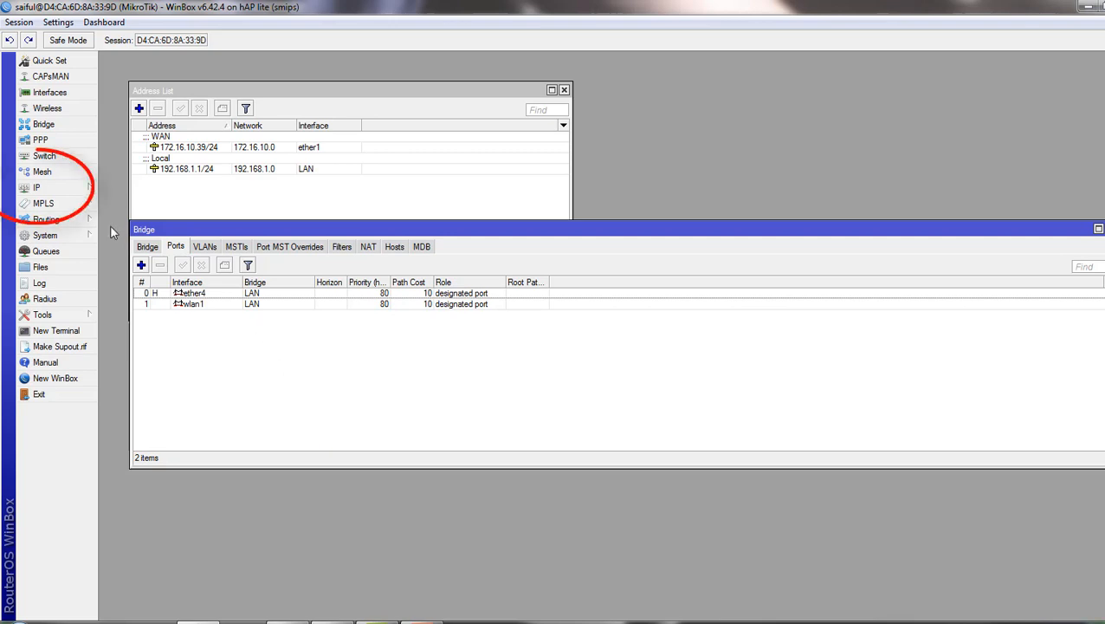
# Step: Open the DHCP Server window from the IP menu
pyautogui.click(36, 187)
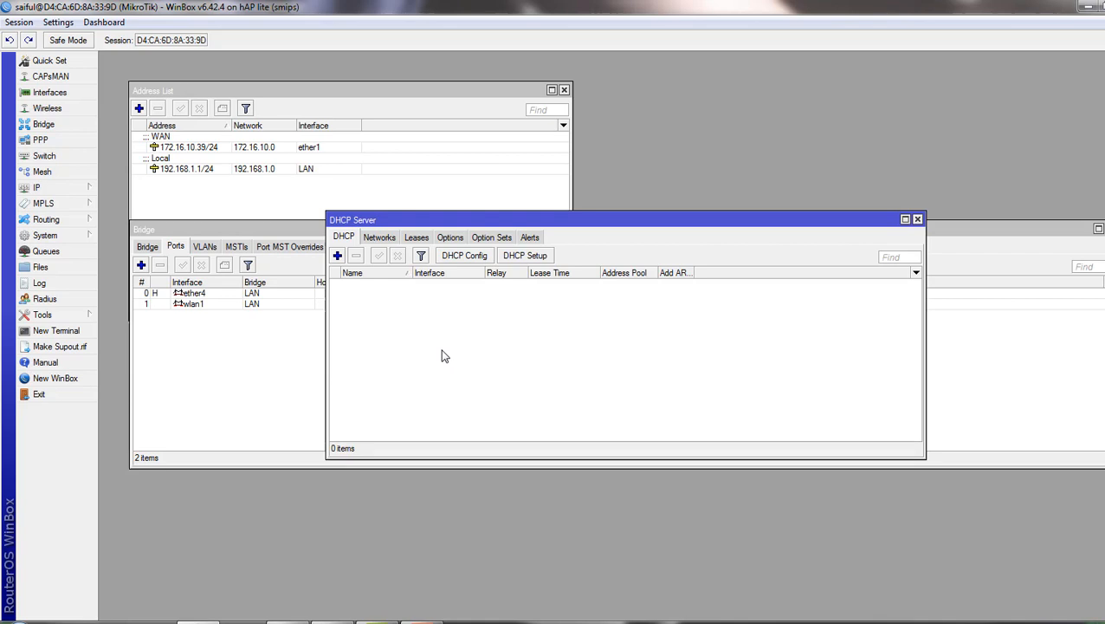
pyautogui.moveTo(535, 255)
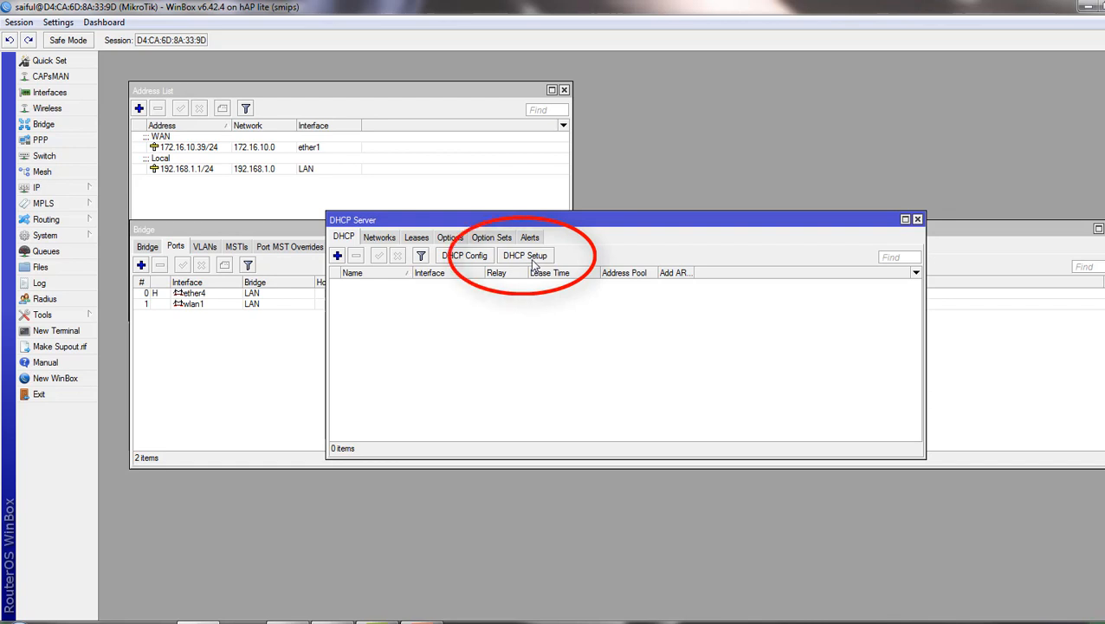
# Step: Launch the DHCP Setup wizard from the DHCP Server window
pyautogui.click(525, 254)
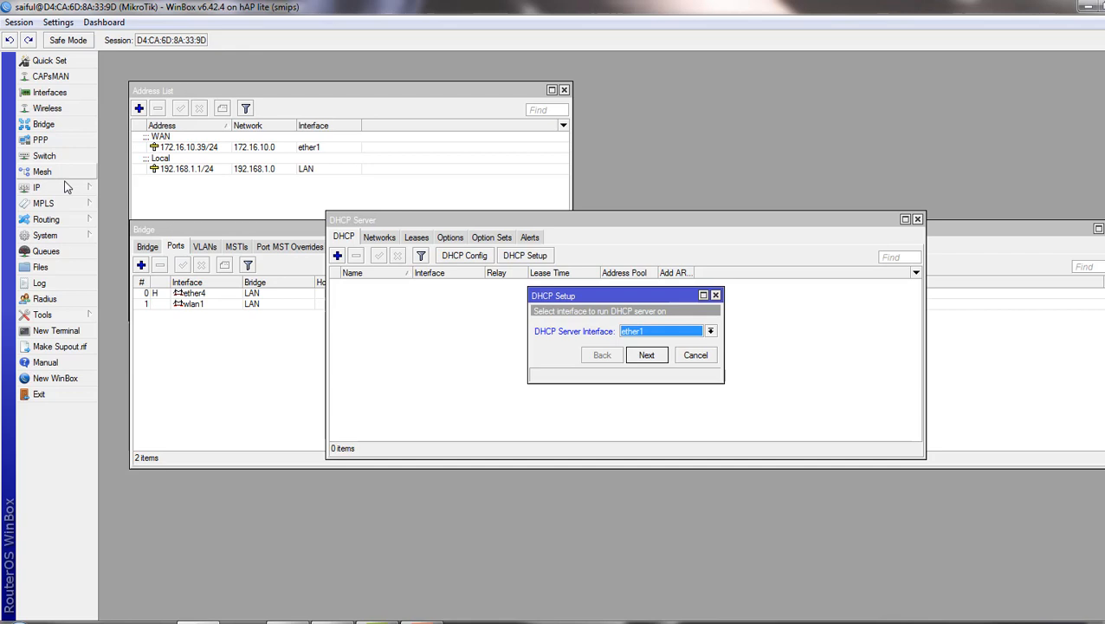
pyautogui.click(37, 187)
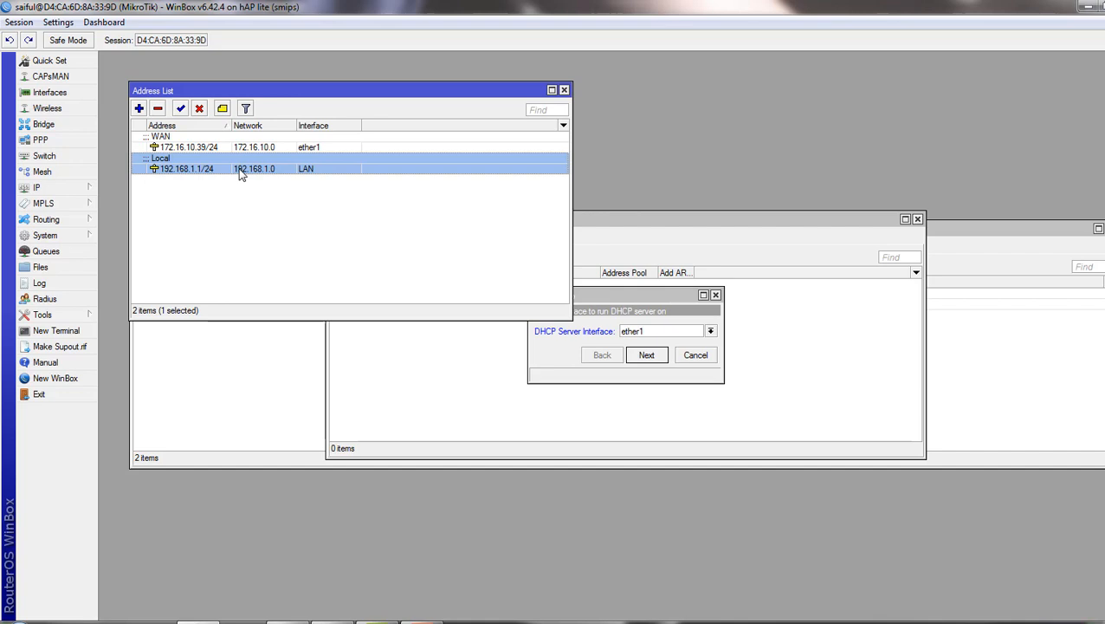
pyautogui.doubleClick(186, 168)
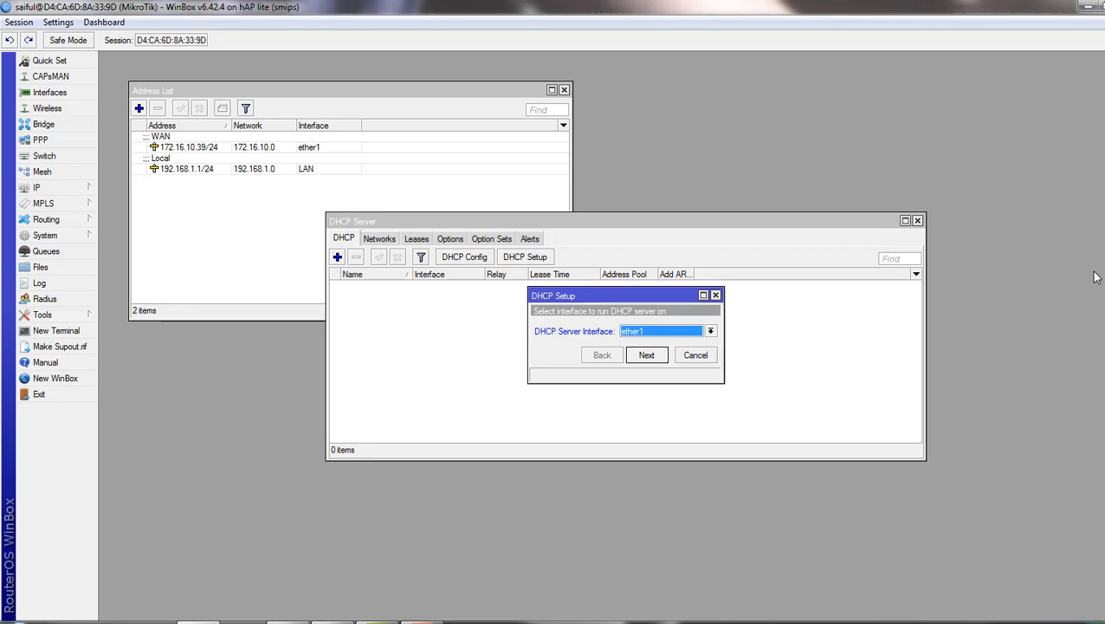
pyautogui.moveTo(314, 183)
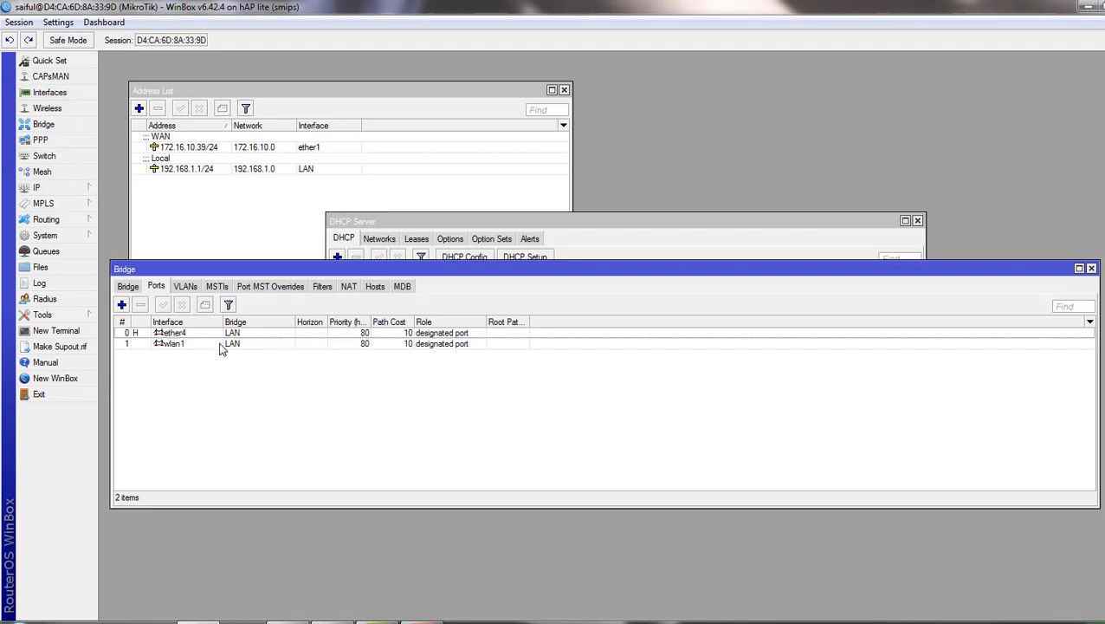
pyautogui.moveTo(216, 346)
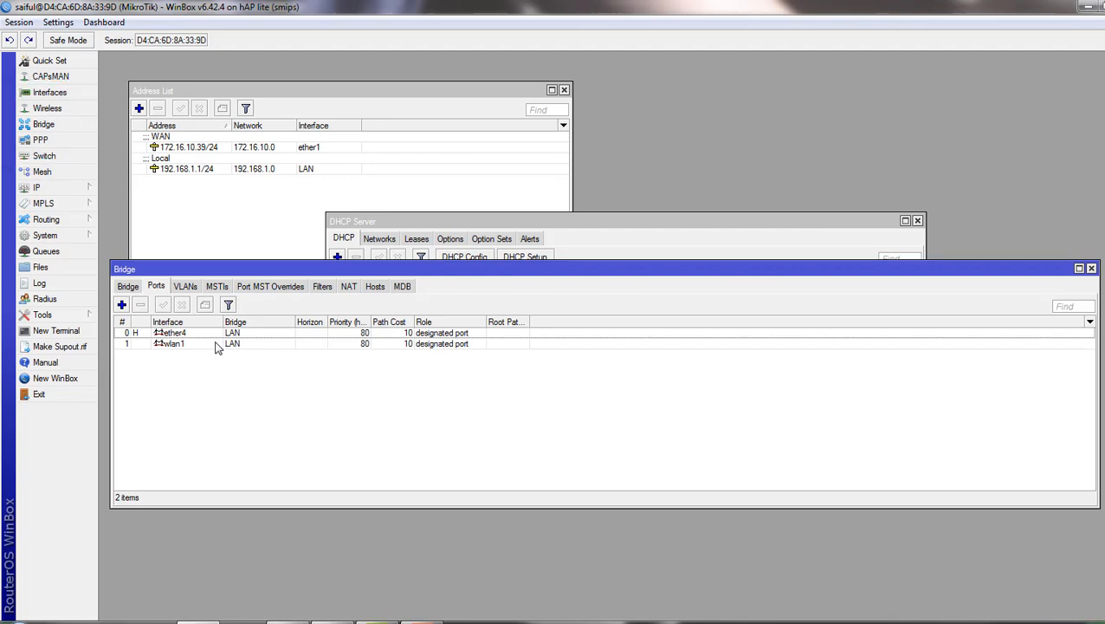
# Step: Bring the Bridge window forward to confirm ether4 and wlan1 are LAN ports
pyautogui.click(173, 343)
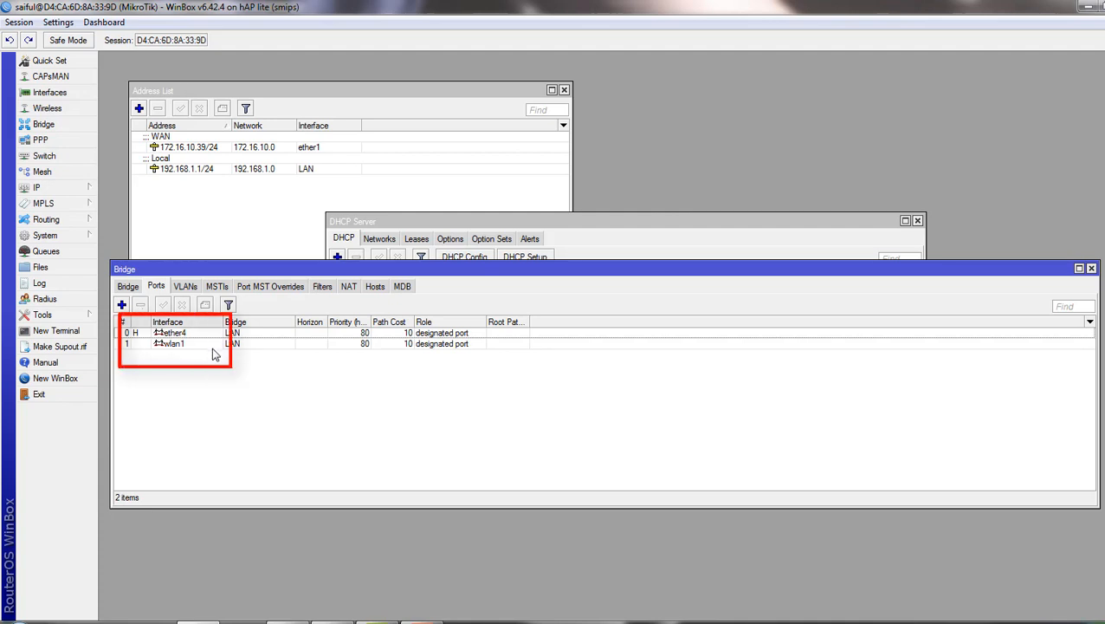
pyautogui.moveTo(154, 371)
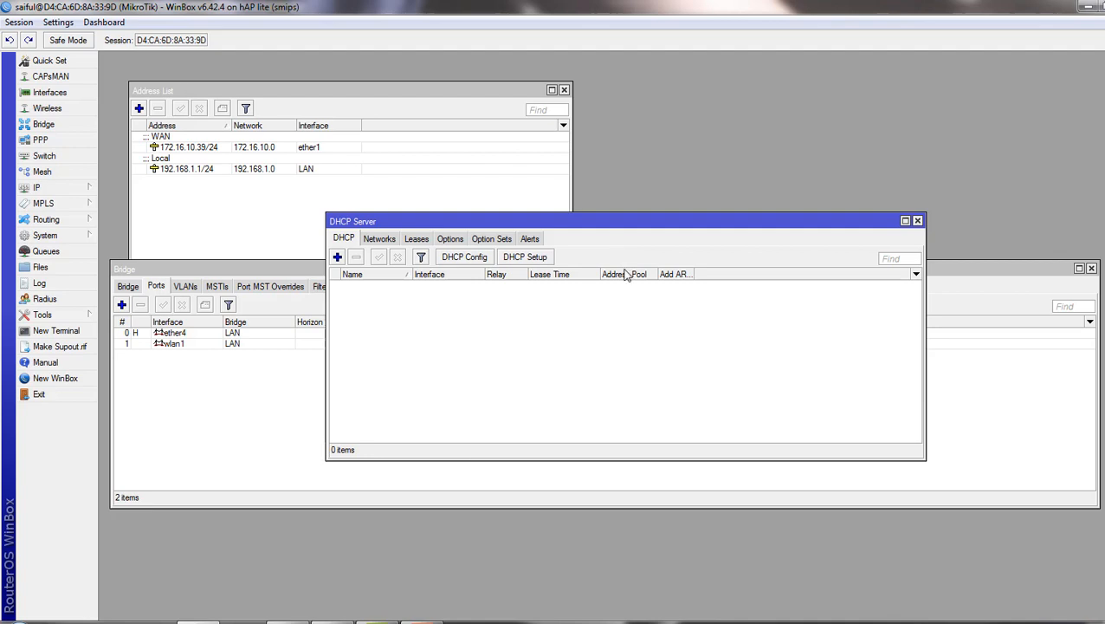
# Step: Relaunch DHCP Setup and list the available interfaces (LAN, WAN, ether1–4, wlan1)
pyautogui.click(525, 257)
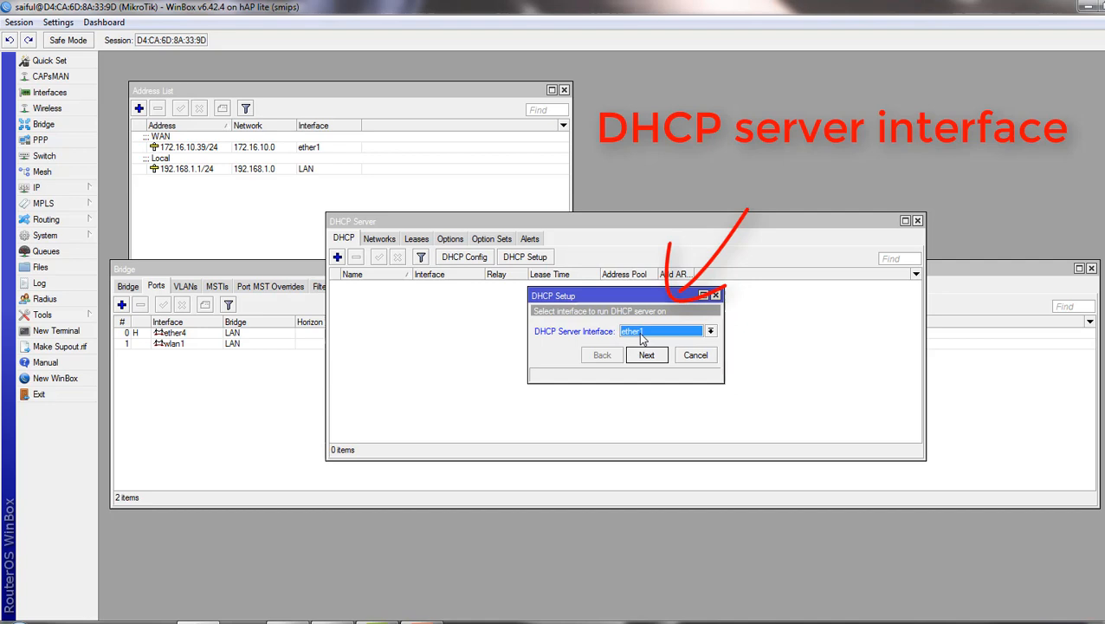
pyautogui.click(710, 331)
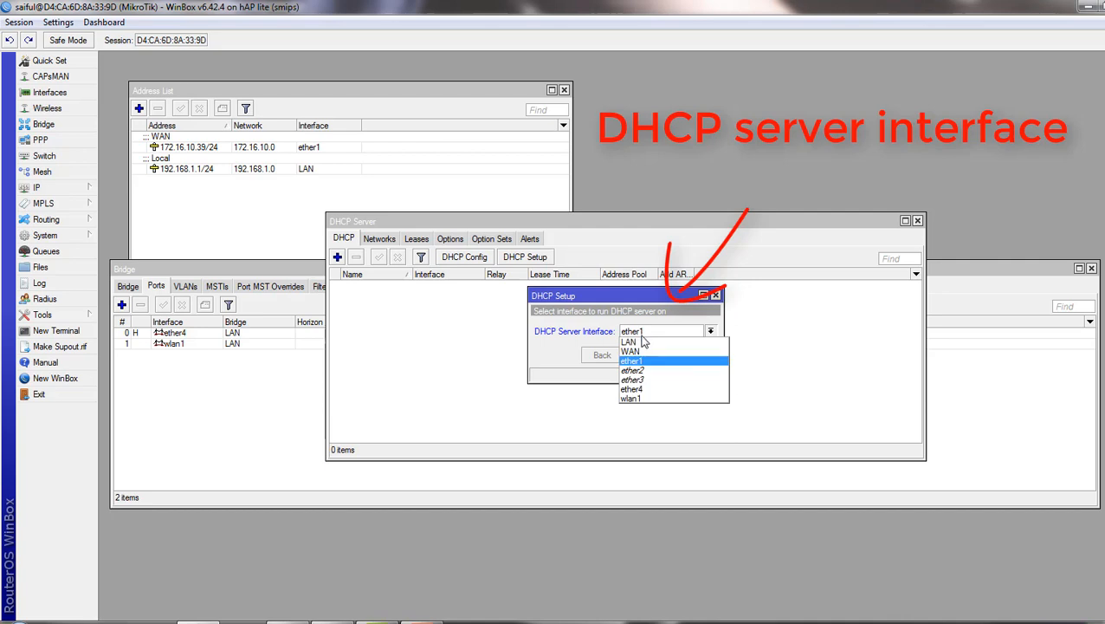
# Step: Choose LAN as the DHCP server interface and advance the wizard
pyautogui.click(629, 341)
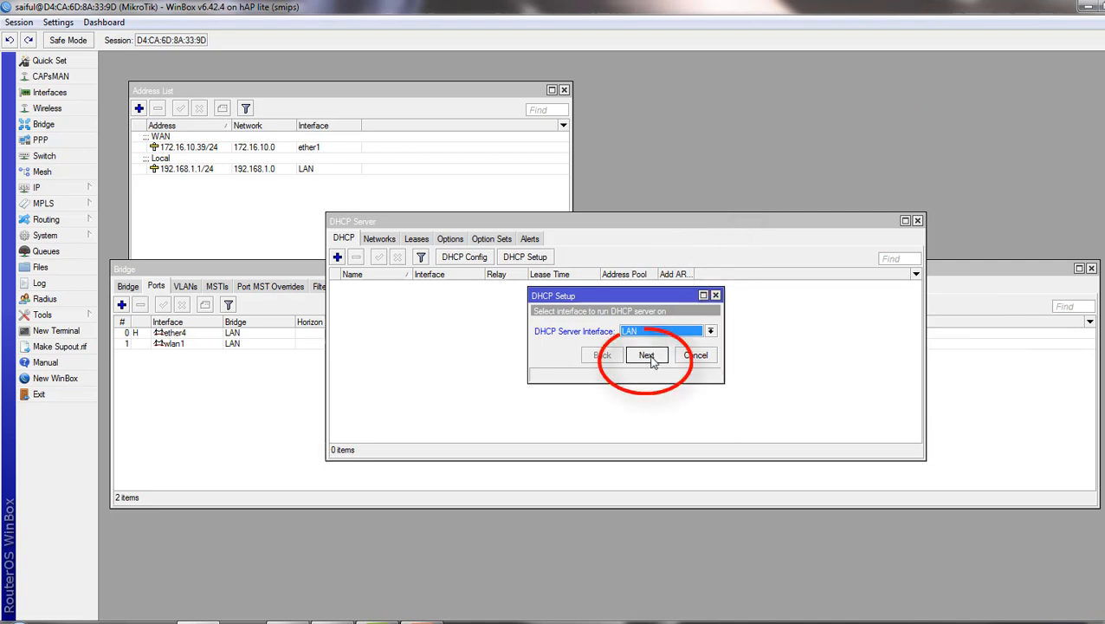
pyautogui.click(646, 355)
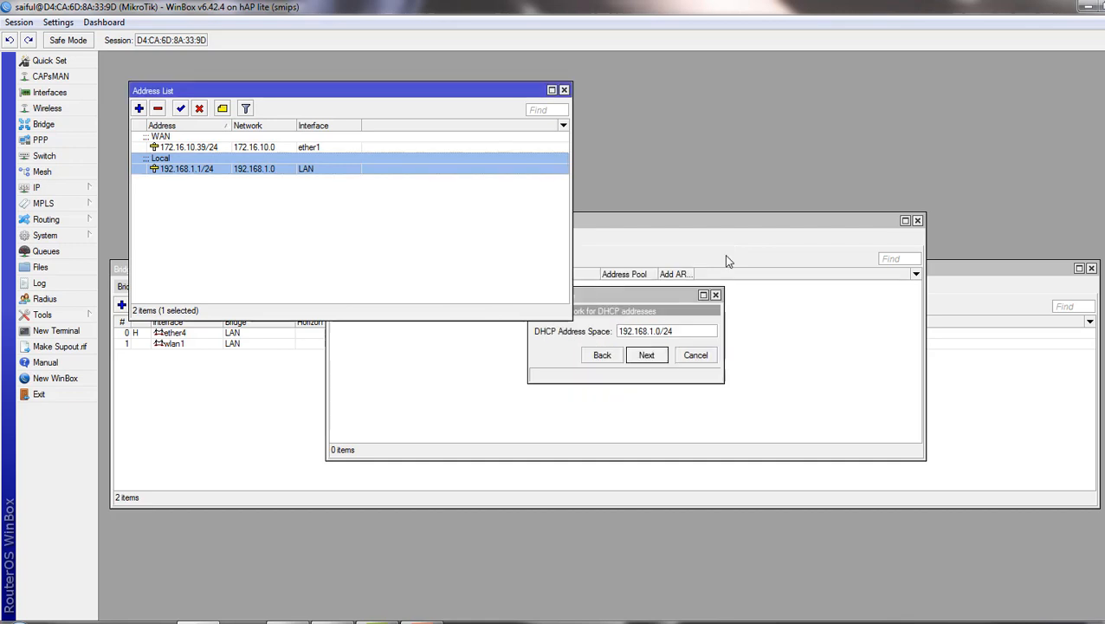
# Step: Accept 192.168.1.0/24 as the DHCP address space
pyautogui.click(645, 331)
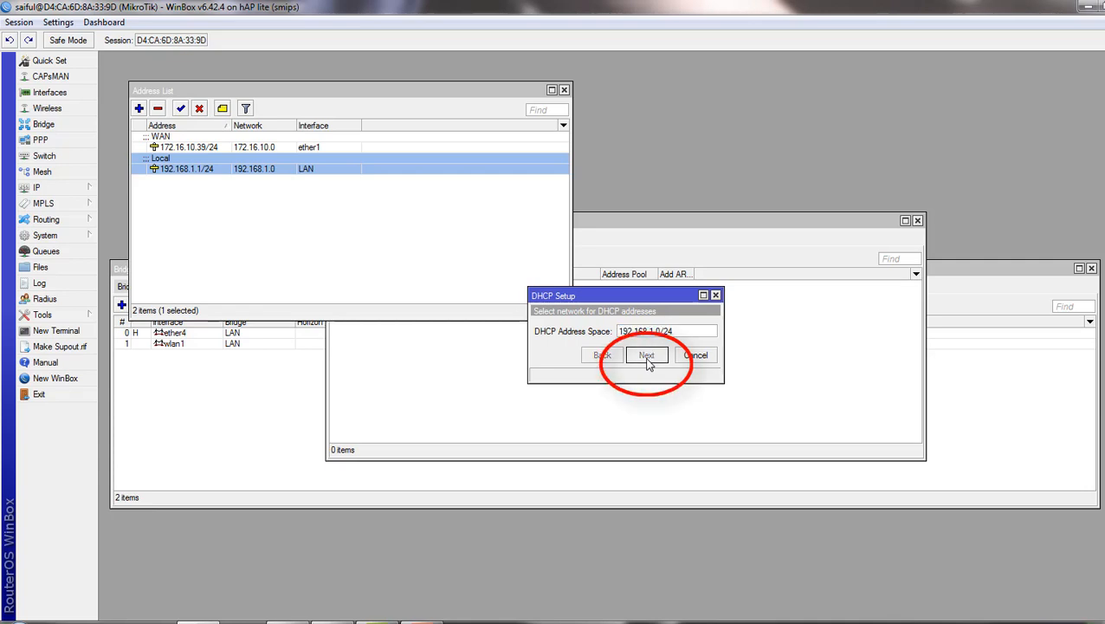
pyautogui.click(647, 355)
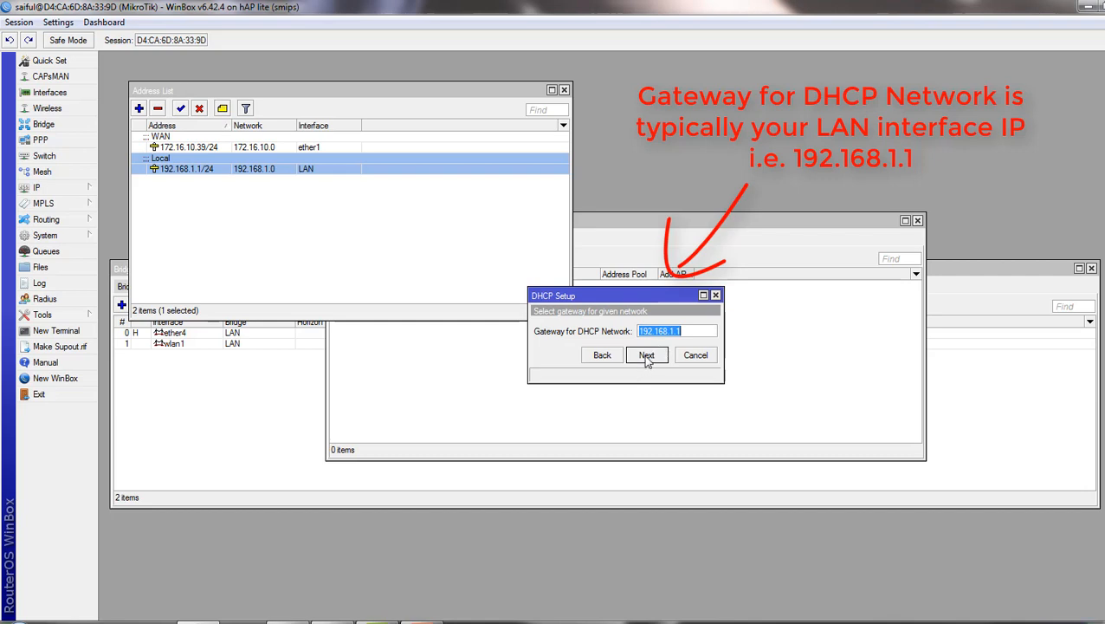
# Step: Keep 192.168.1.1 as the DHCP network gateway and continue
pyautogui.click(646, 355)
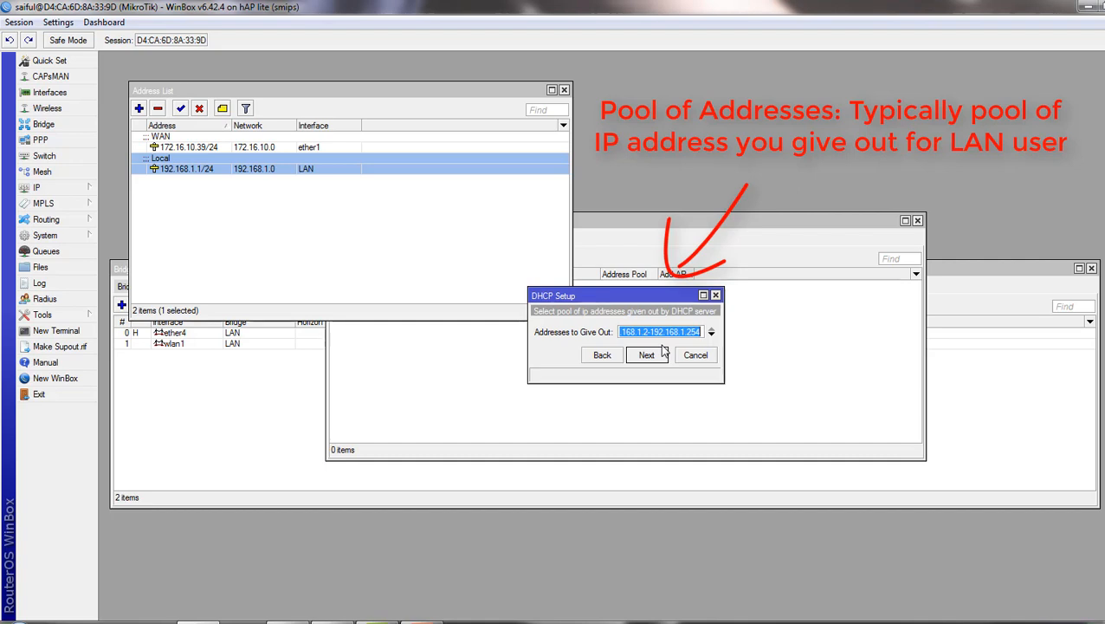
# Step: Set the address pool to 192.168.1.11–192.168.1.254 and continue
pyautogui.click(658, 332)
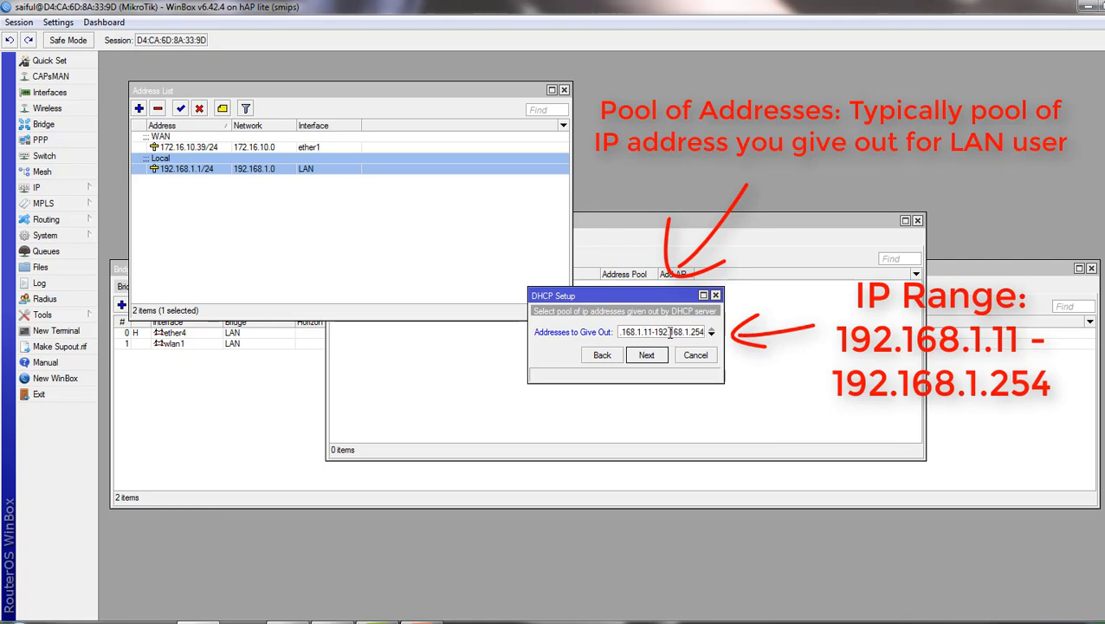
pyautogui.click(646, 354)
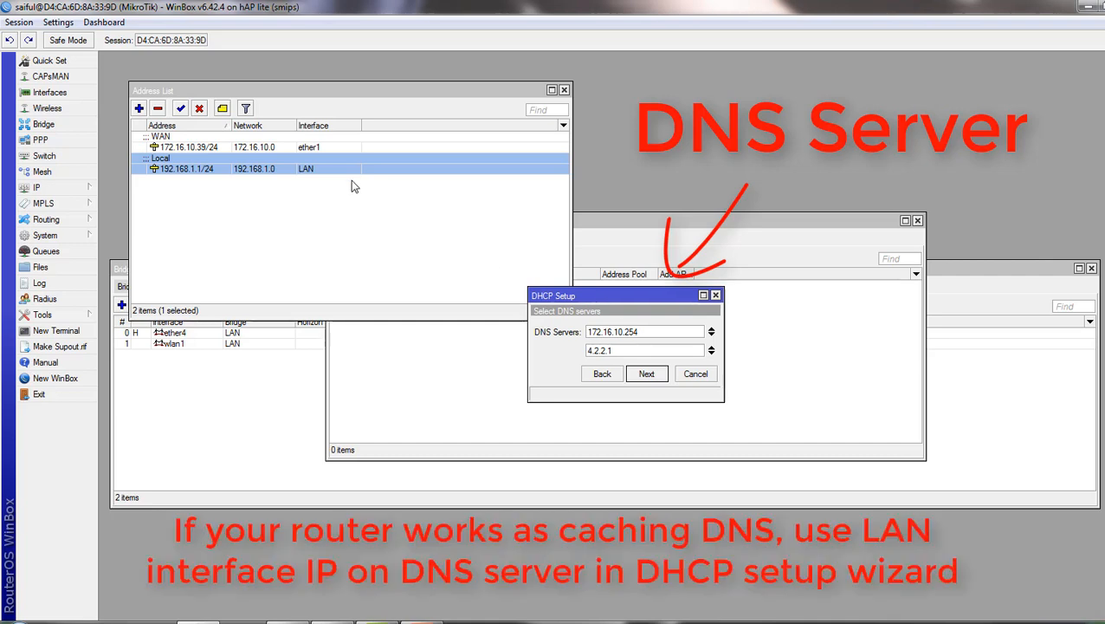
# Step: Set the DNS servers to 172.16.10.254 and 8.8.8.8 and continue
pyautogui.click(36, 187)
pyautogui.write('8.8.8.8')
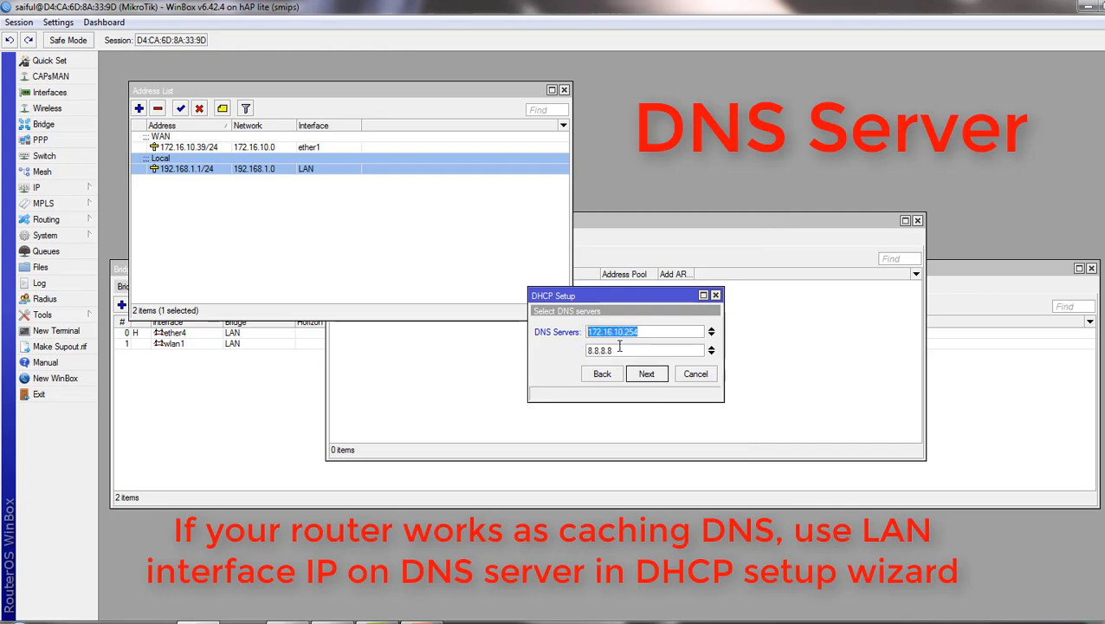
pyautogui.click(623, 350)
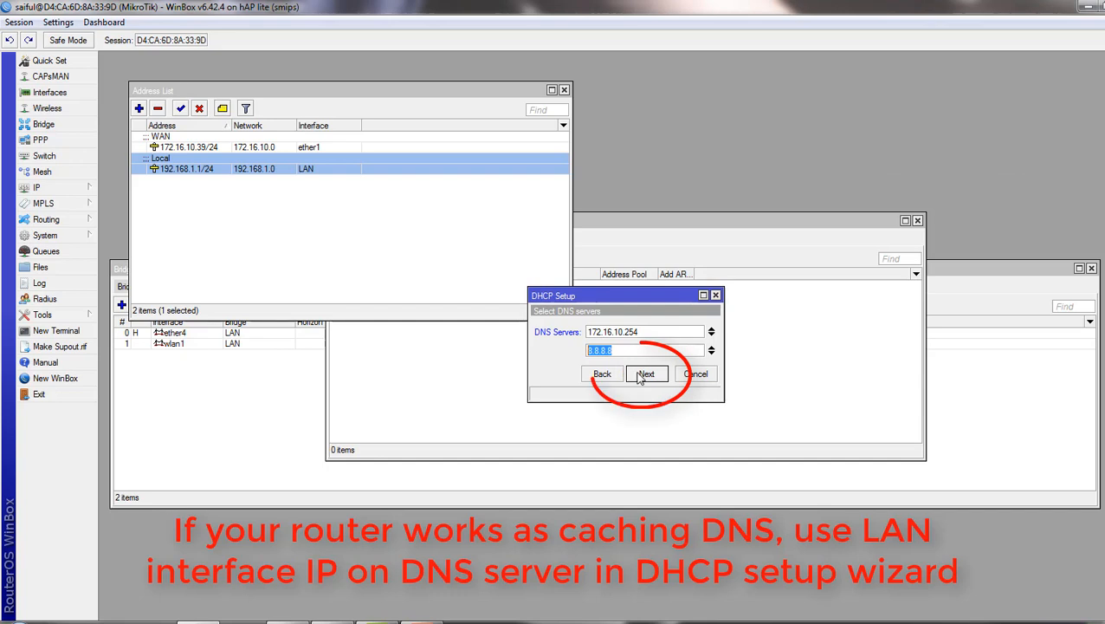
pyautogui.click(646, 374)
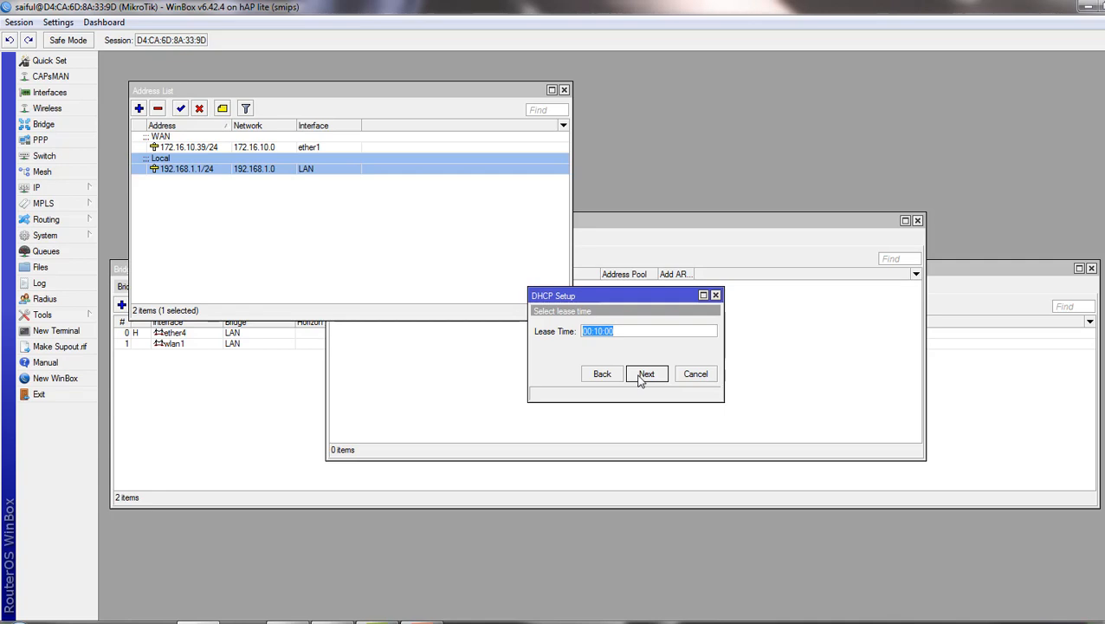
# Step: Accept the 00:10:00 lease time and dismiss the setup-complete message
pyautogui.click(646, 373)
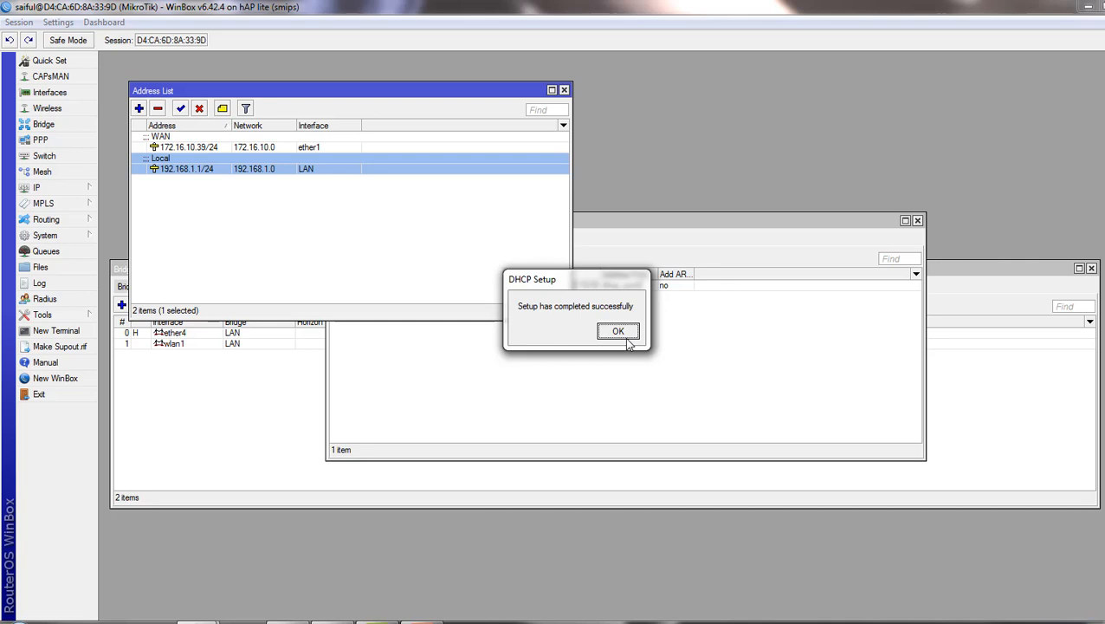
pyautogui.click(617, 331)
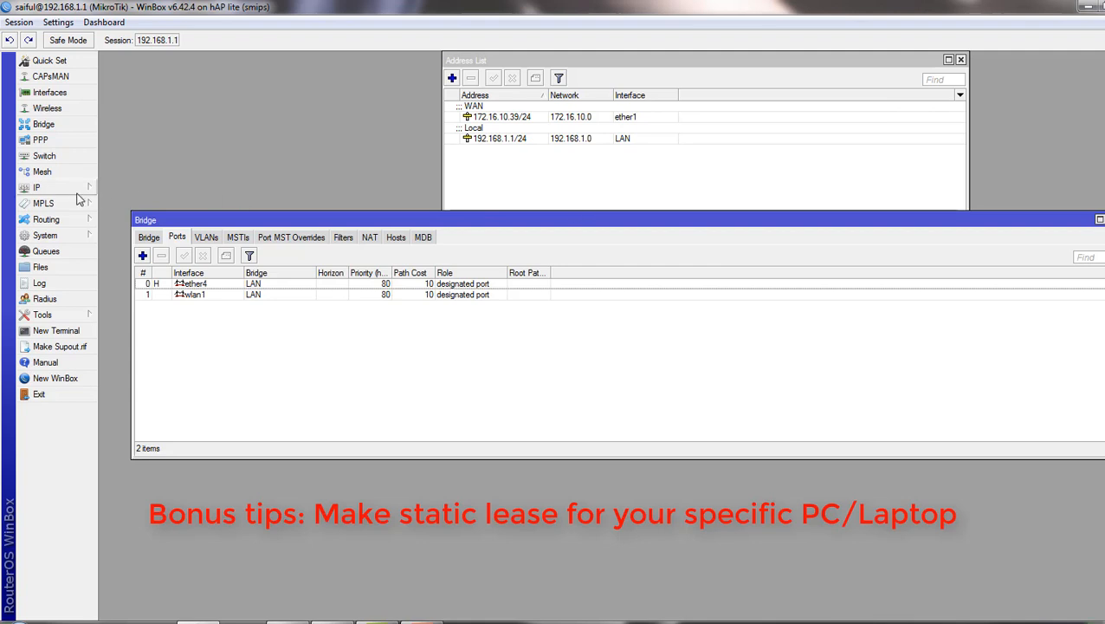
# Step: Convert Opu-PC's 192.168.1.252 DHCP server lease into a static lease
pyautogui.click(37, 187)
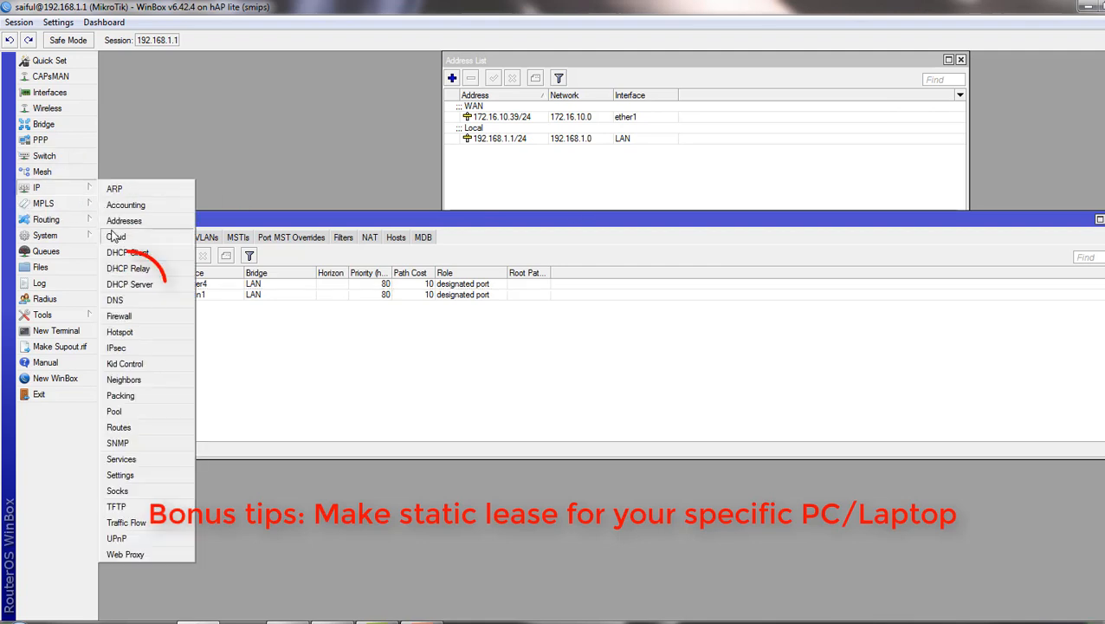
pyautogui.click(129, 284)
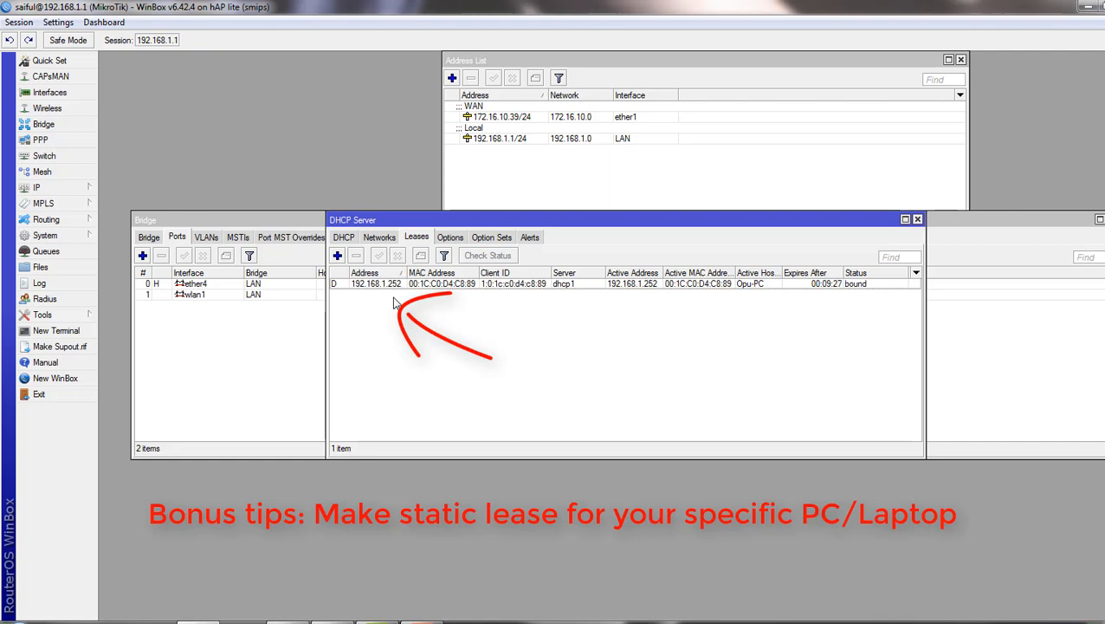
pyautogui.doubleClick(375, 283)
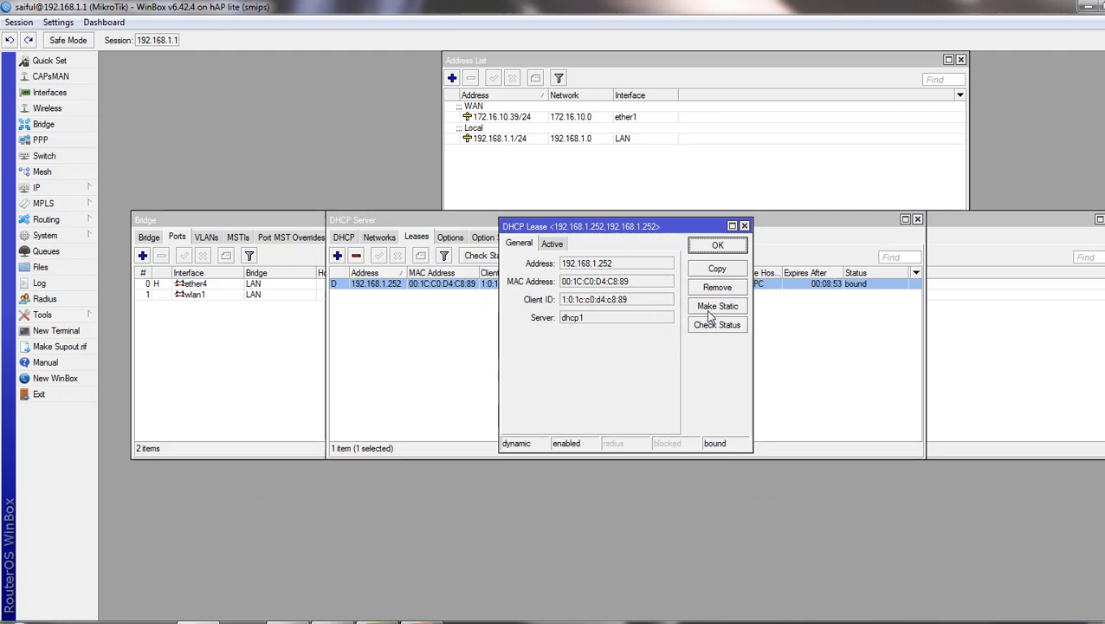
pyautogui.click(717, 245)
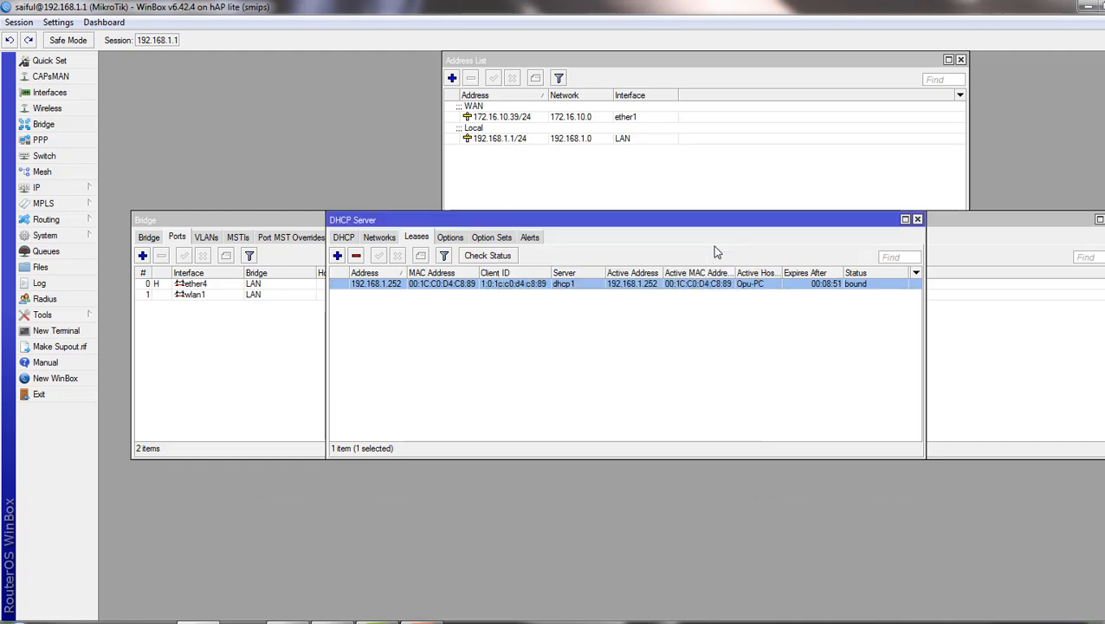